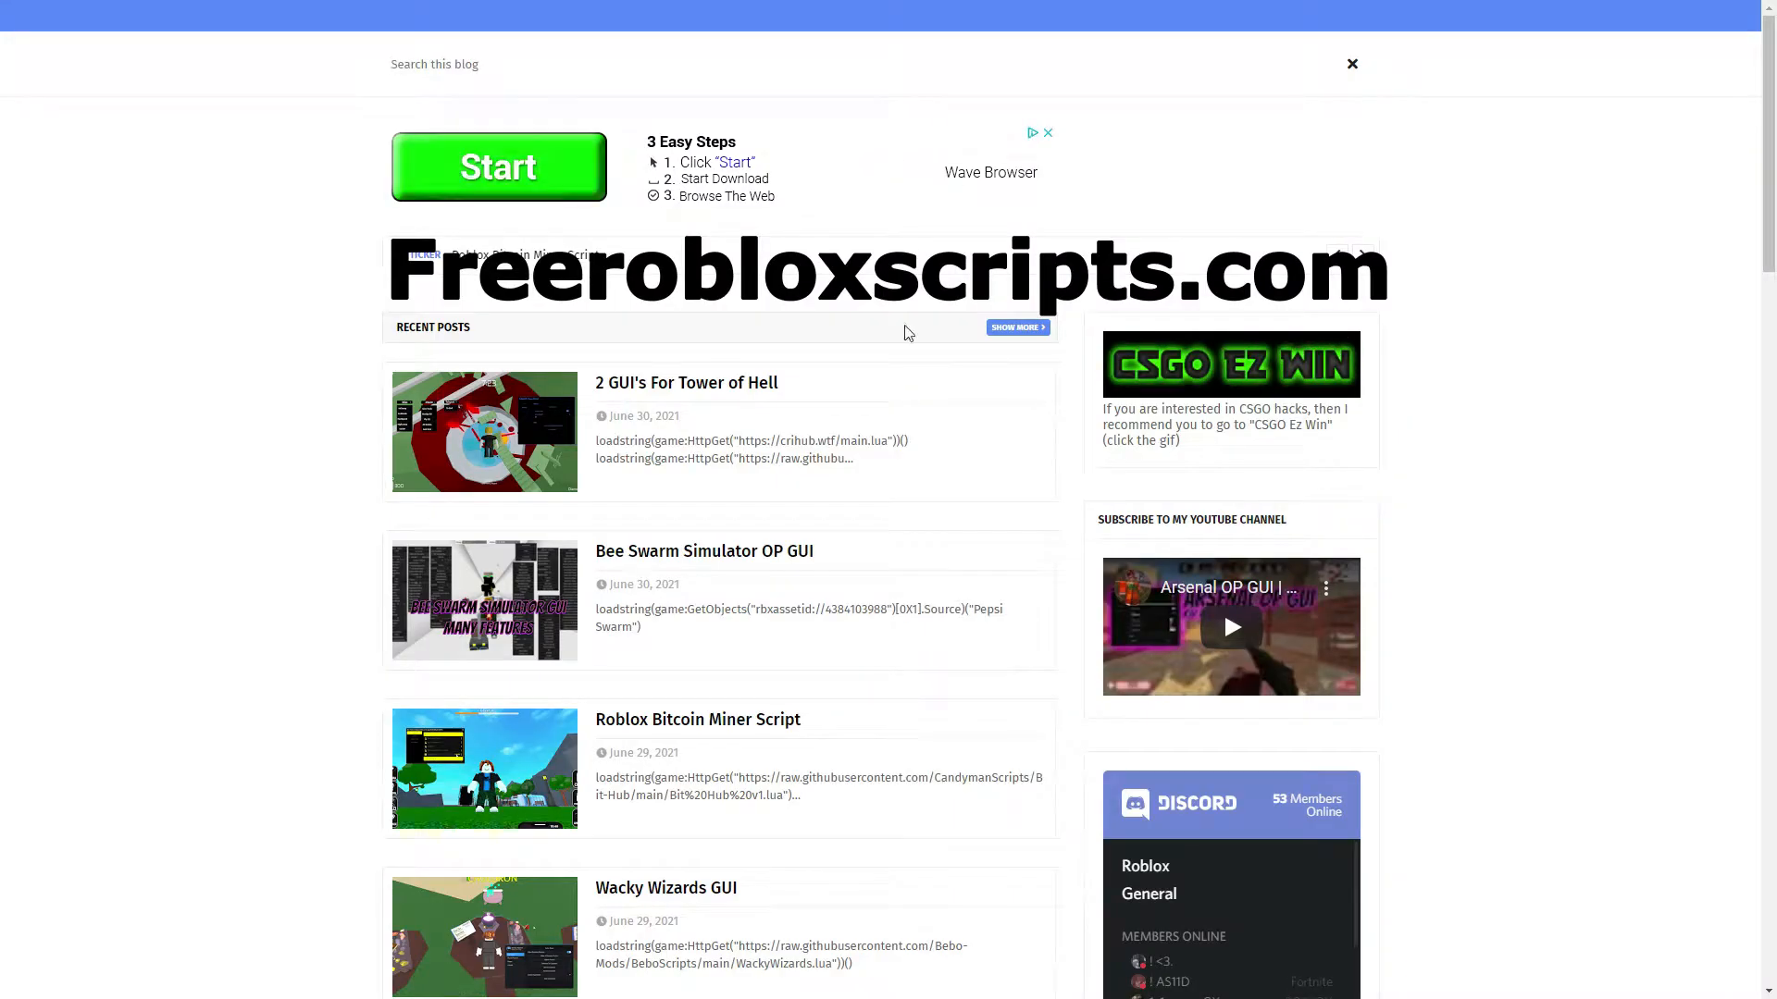
# Search the blog for 'flee t' and open the single Flee the Facility GUI result.
pyautogui.write('flee t')
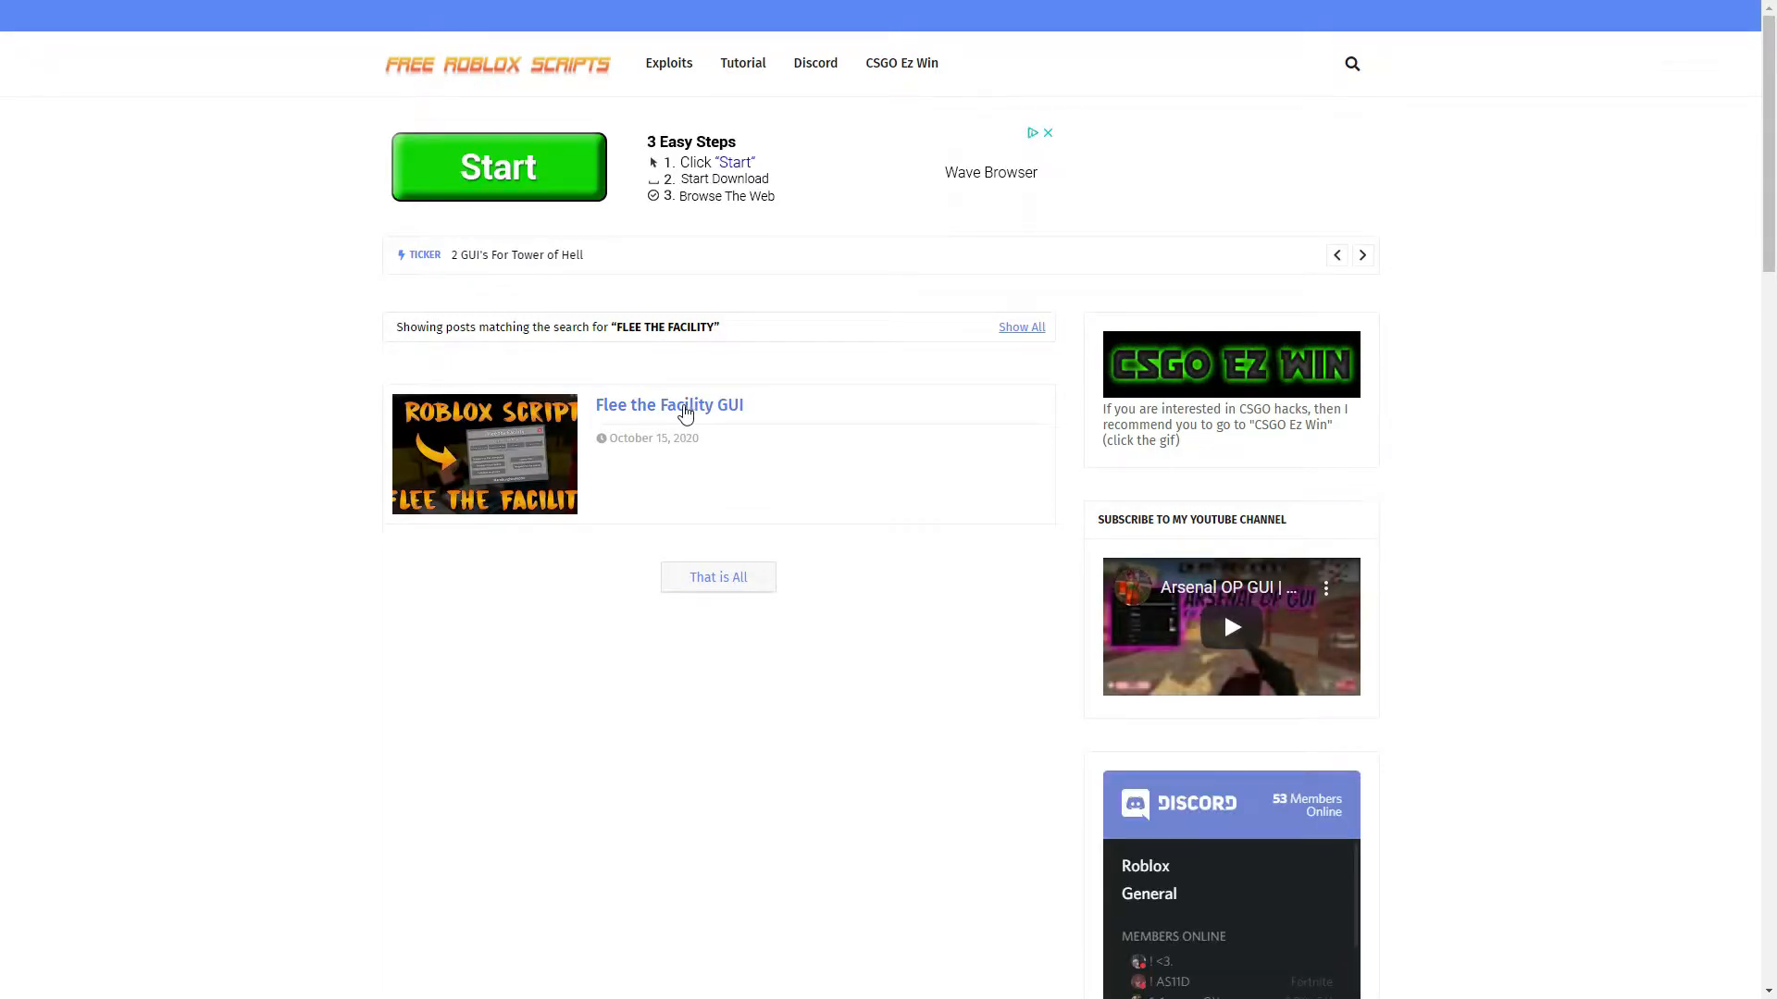
pyautogui.click(668, 406)
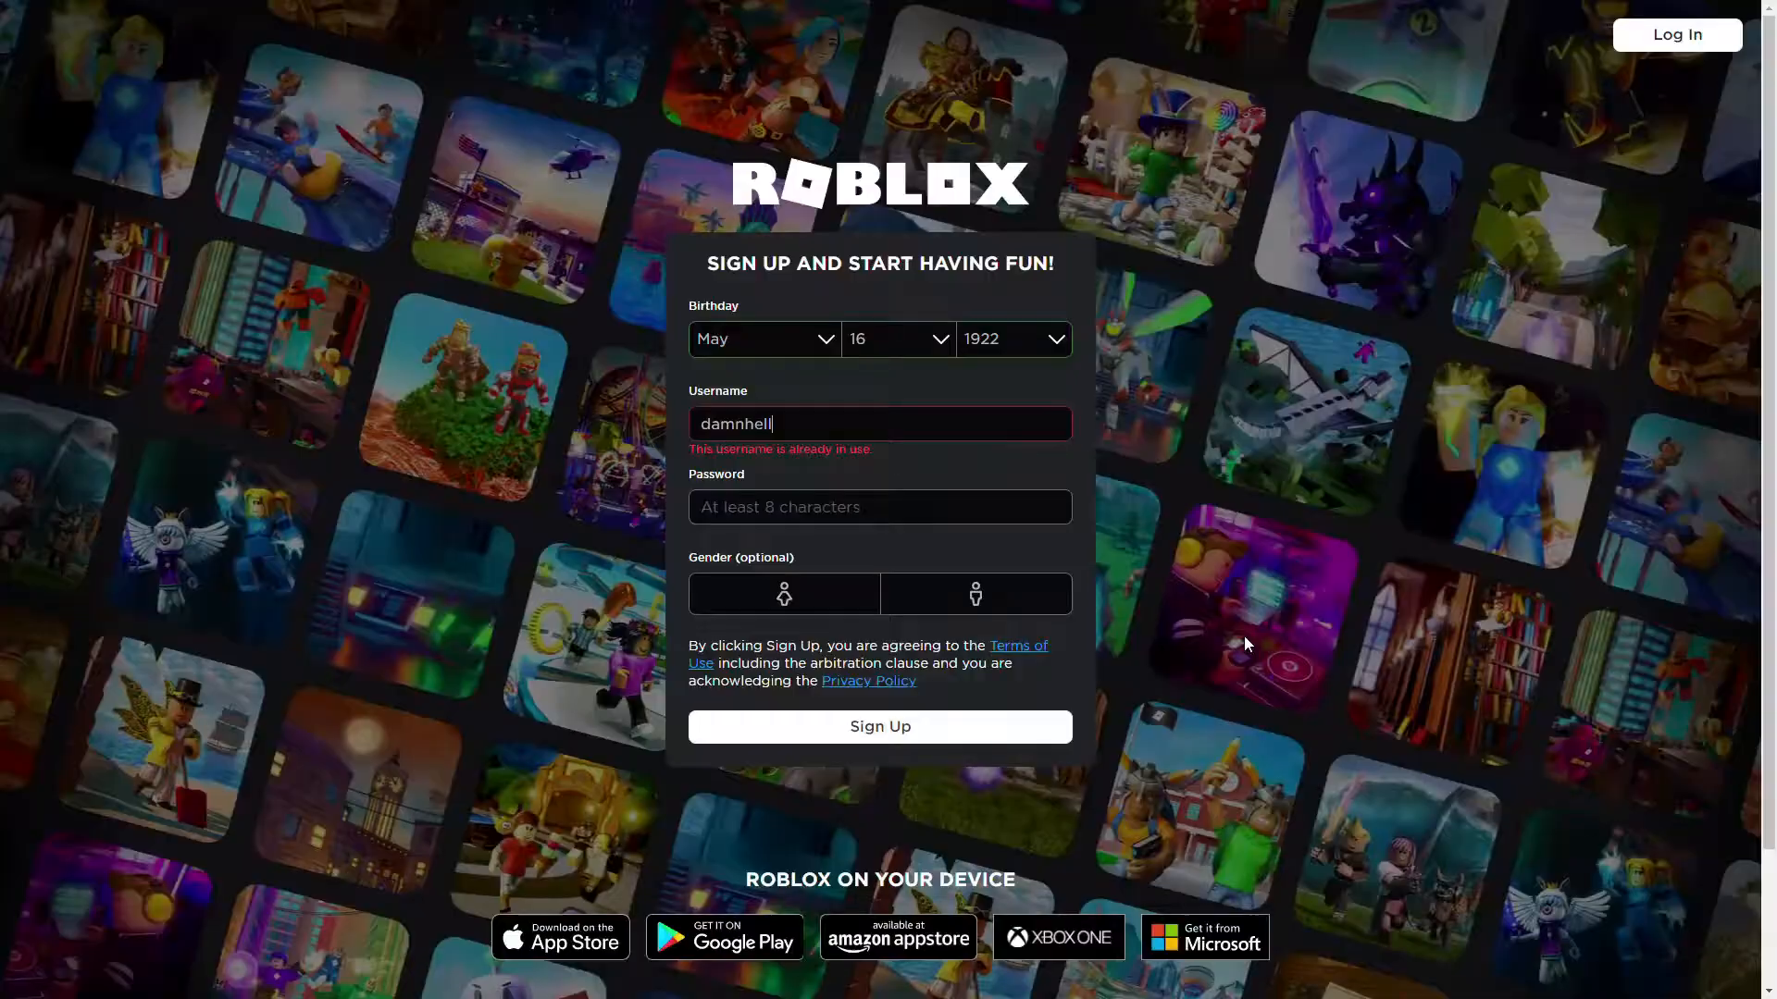
# Extend the username with 'yes' until accepted and sign up the new account.
pyautogui.write('yes')
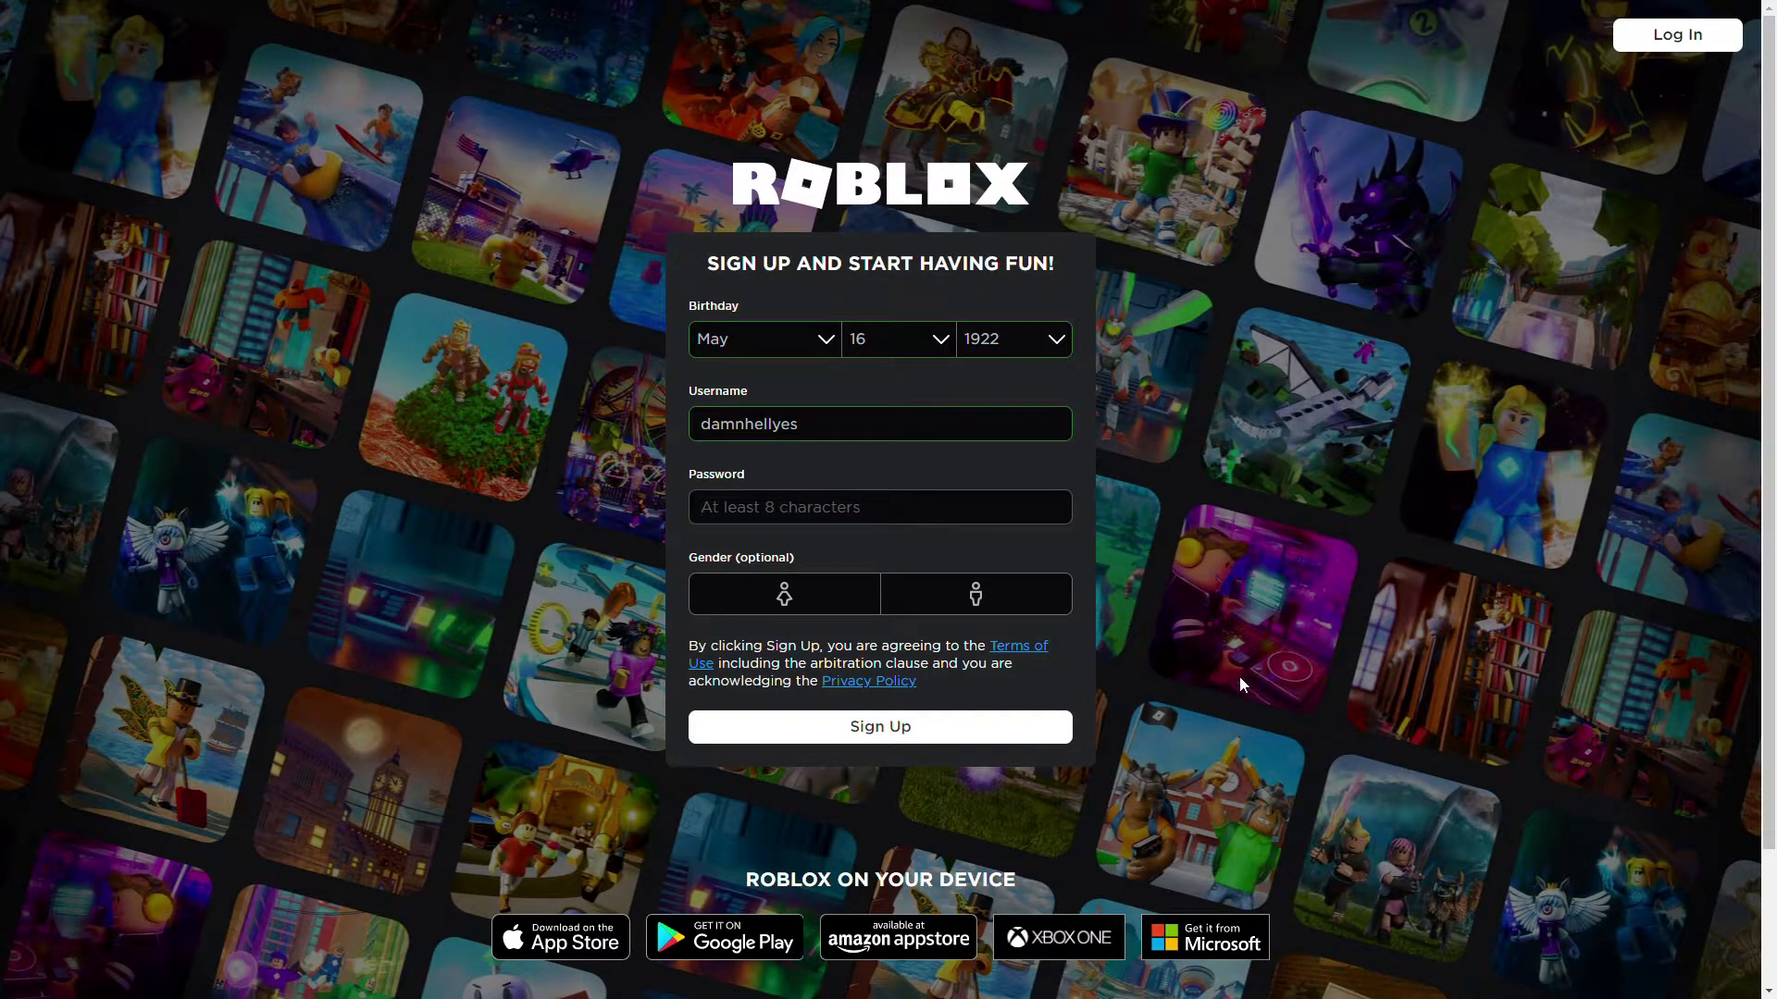
pyautogui.click(879, 725)
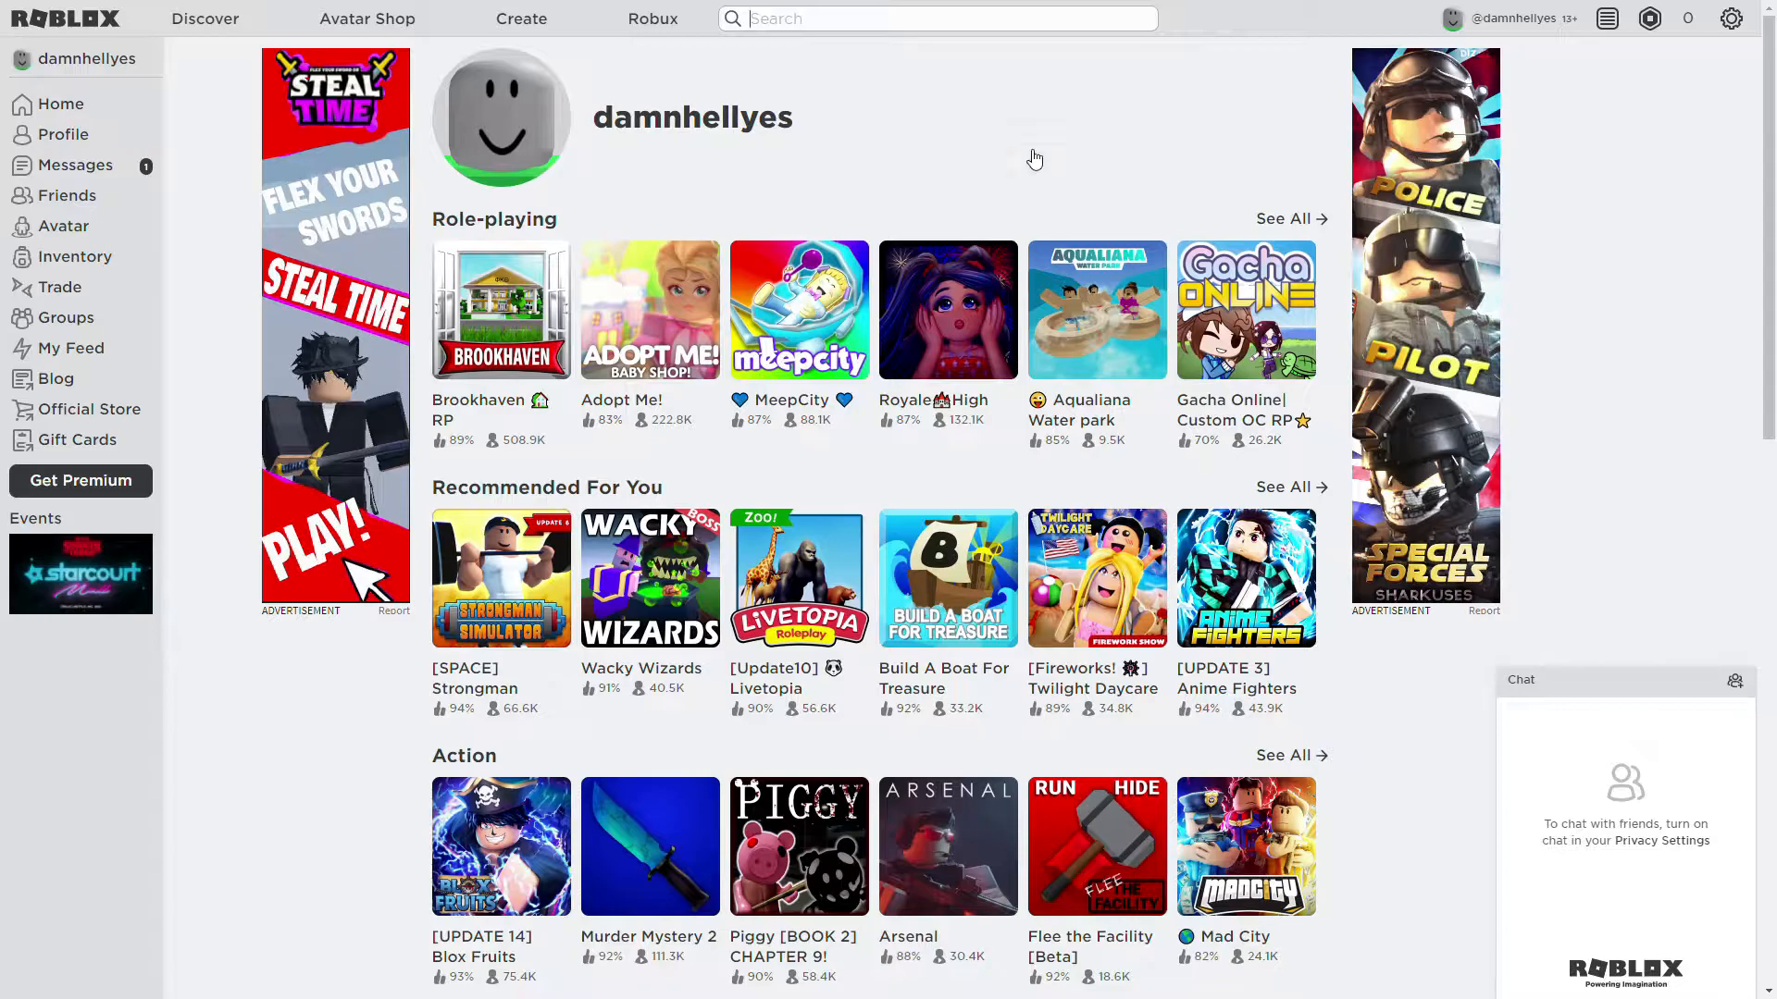
# Enter 'flee the facil' in the Roblox top search bar.
pyautogui.write('flee the facil')
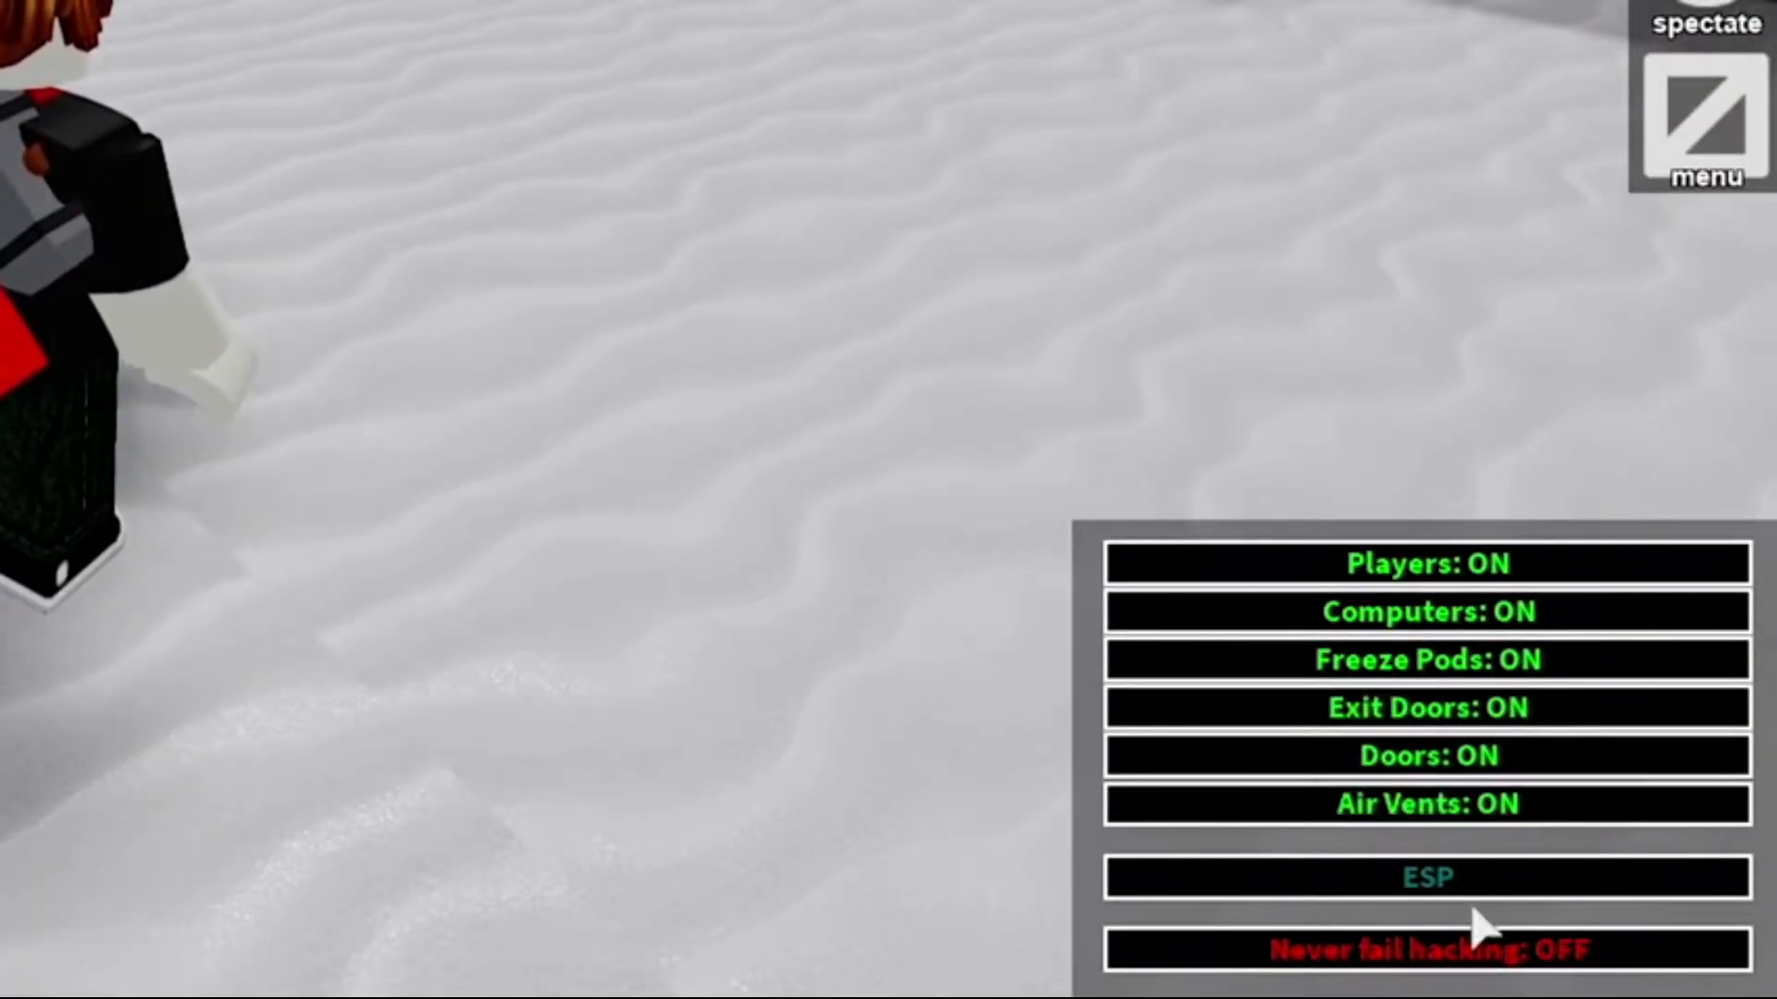
# Turn on ESP highlighting for players, computers, freeze pods, exit doors, doors and vents.
pyautogui.click(1427, 950)
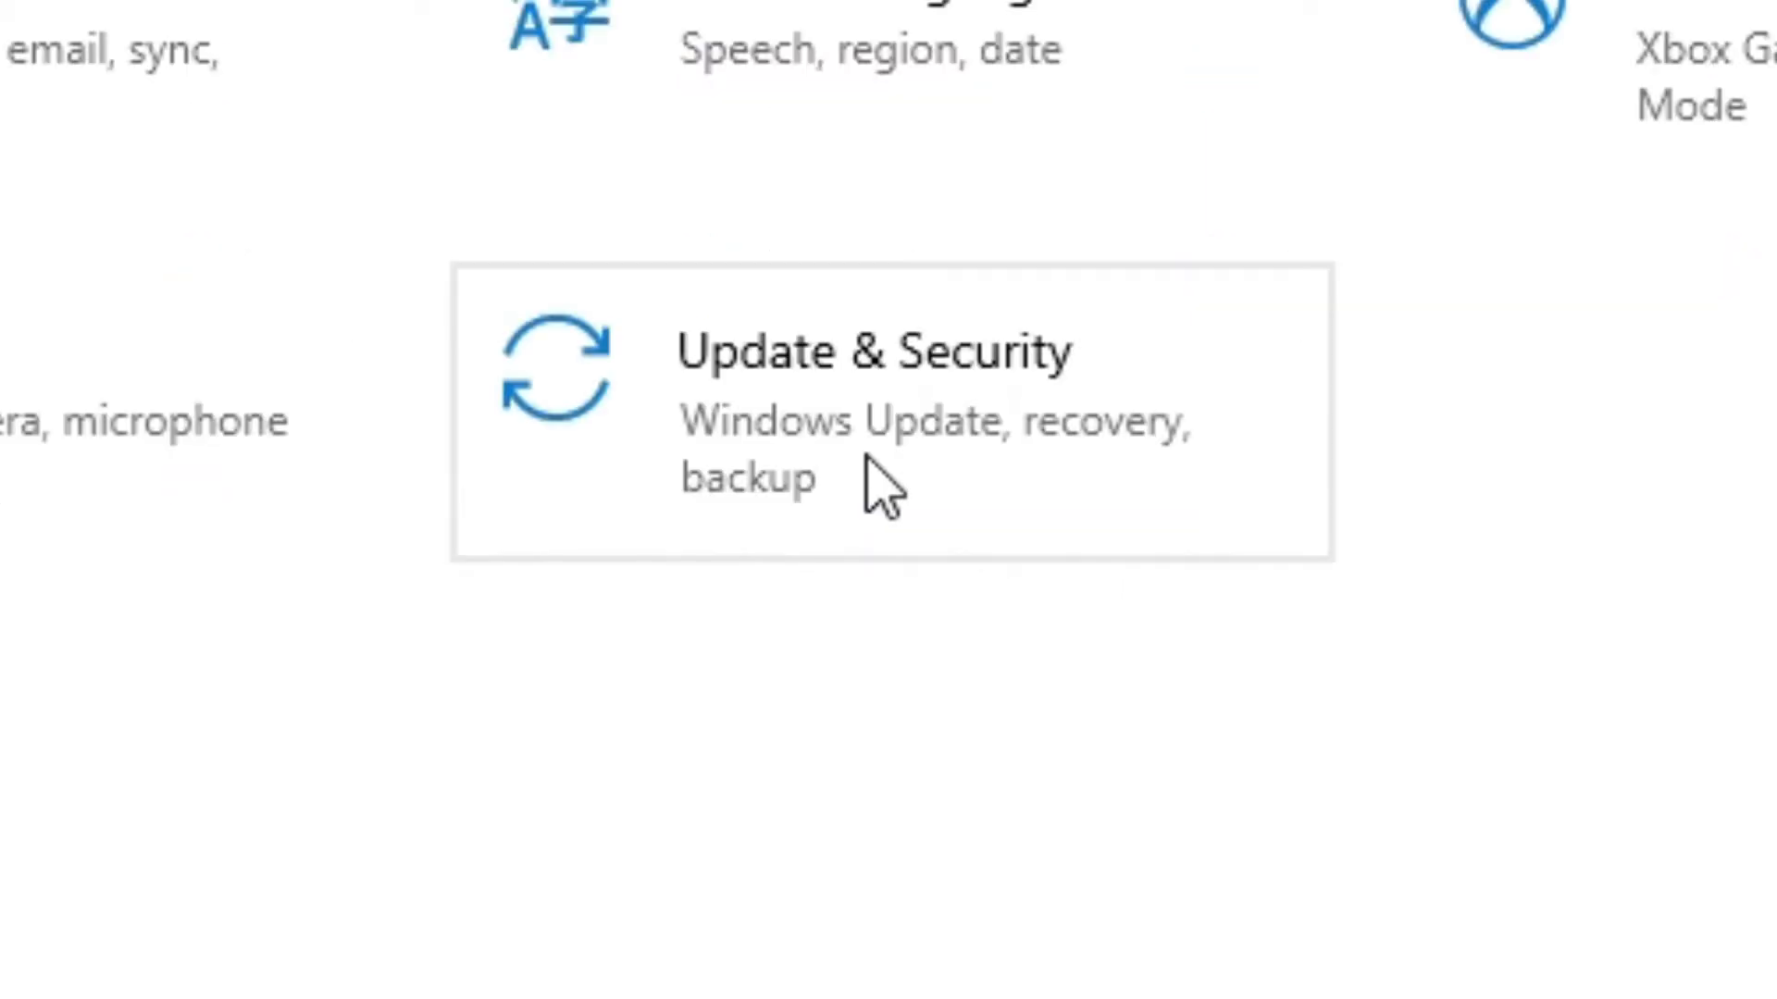
pyautogui.moveTo(459, 720)
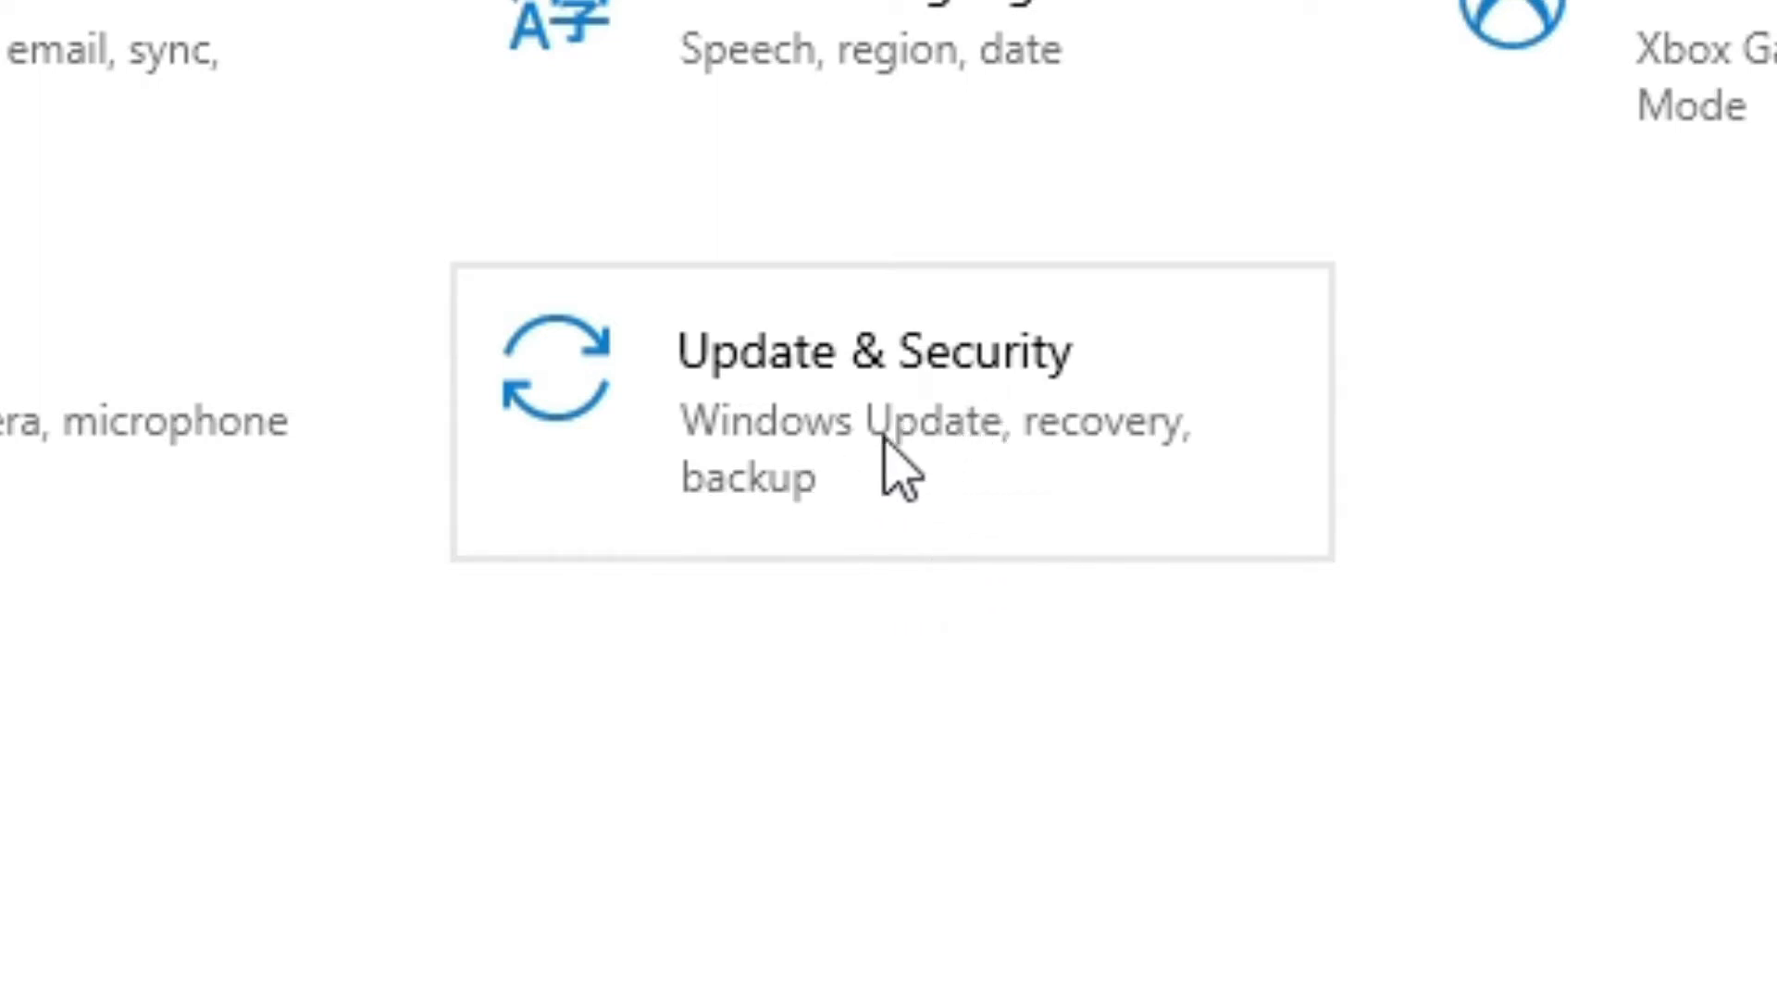
# Enter the Update & Security section of Windows Settings.
pyautogui.click(850, 407)
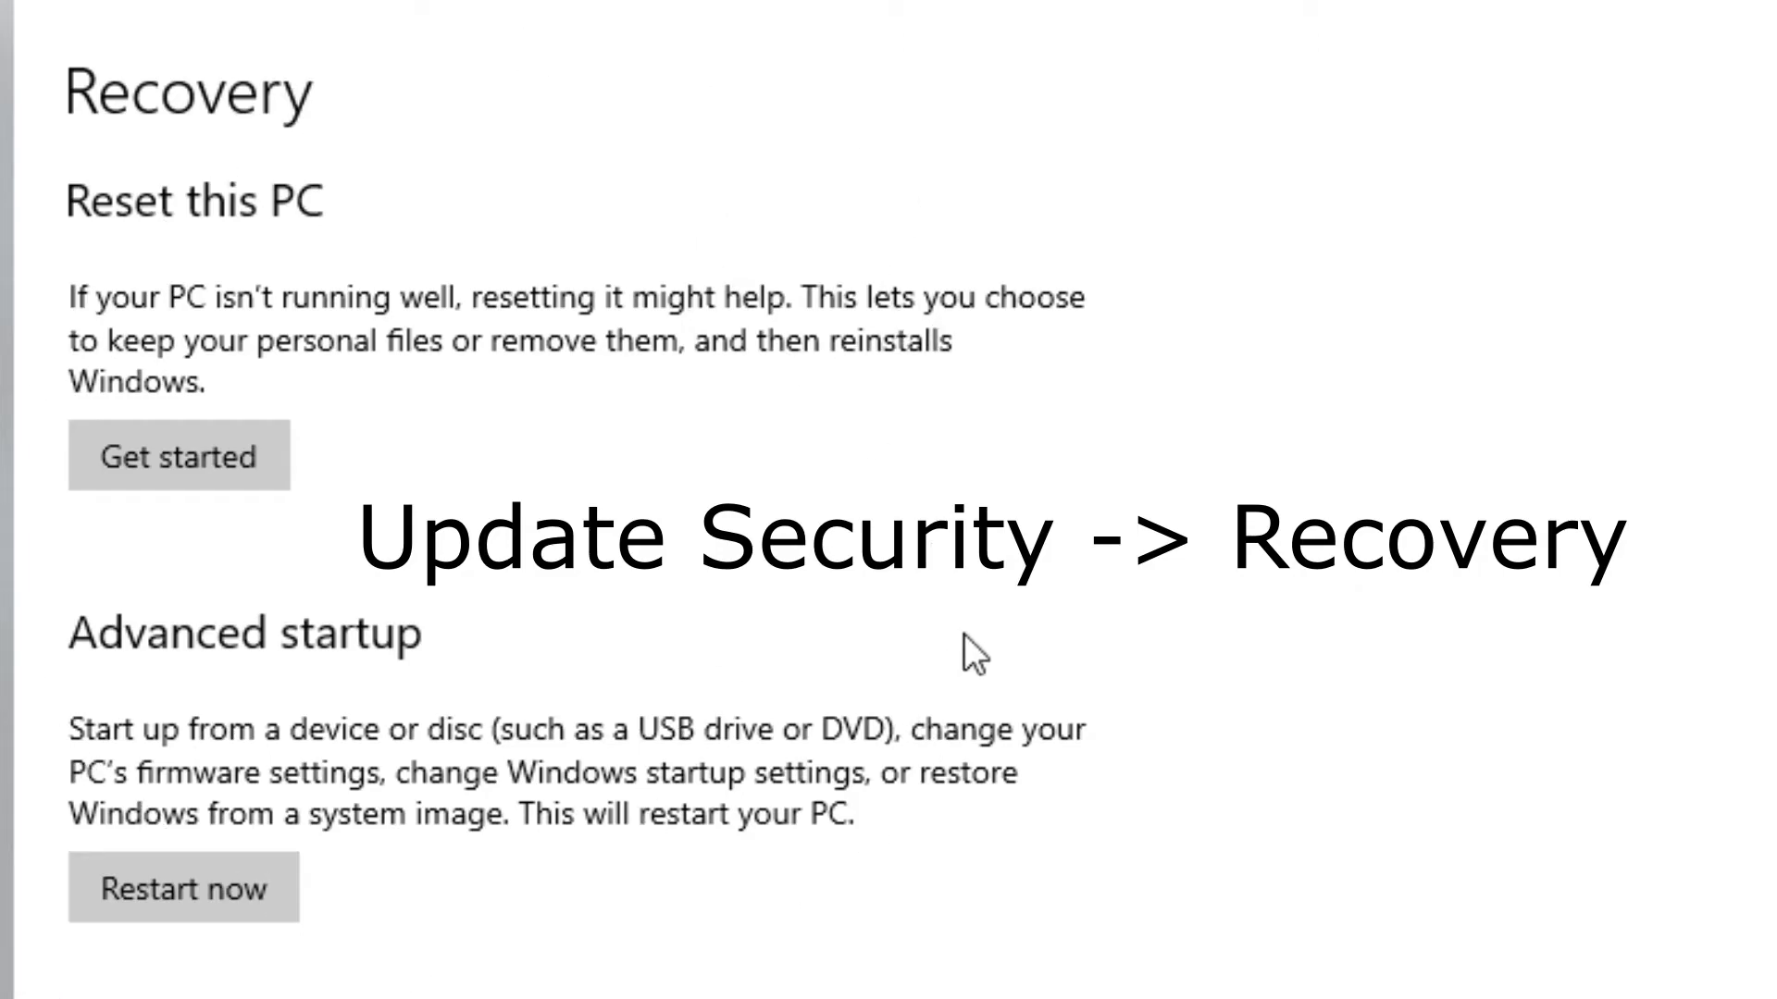
pyautogui.moveTo(178, 465)
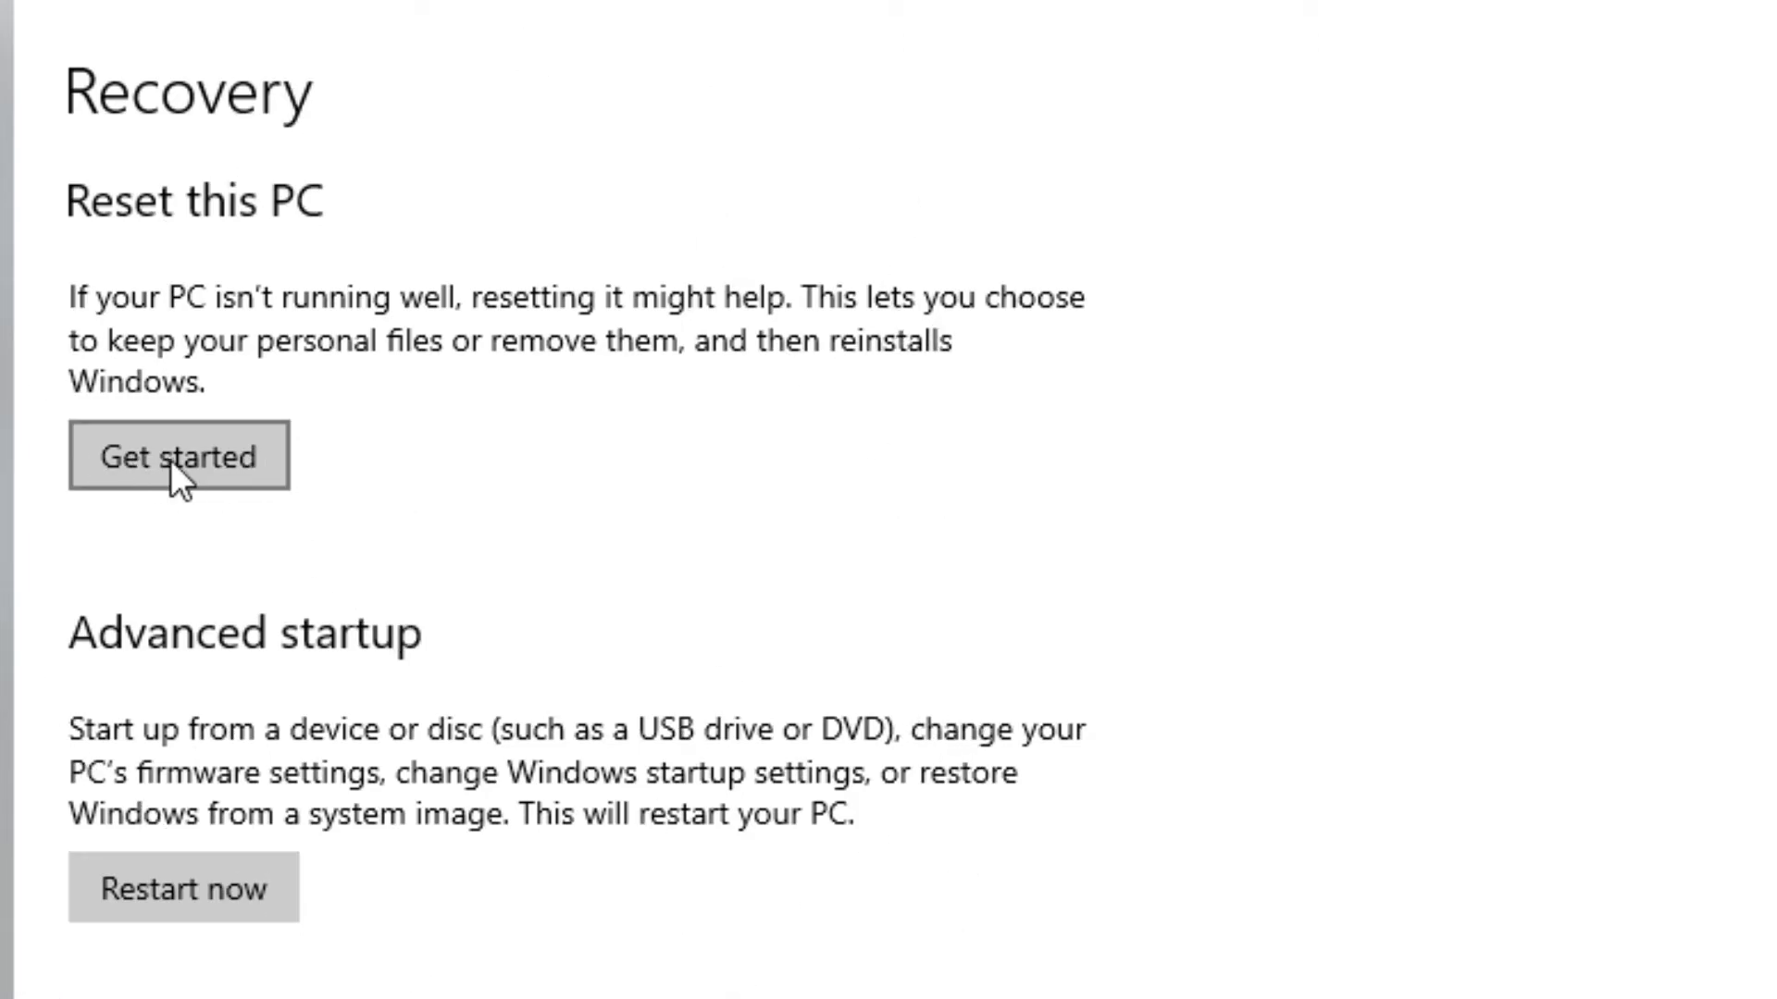